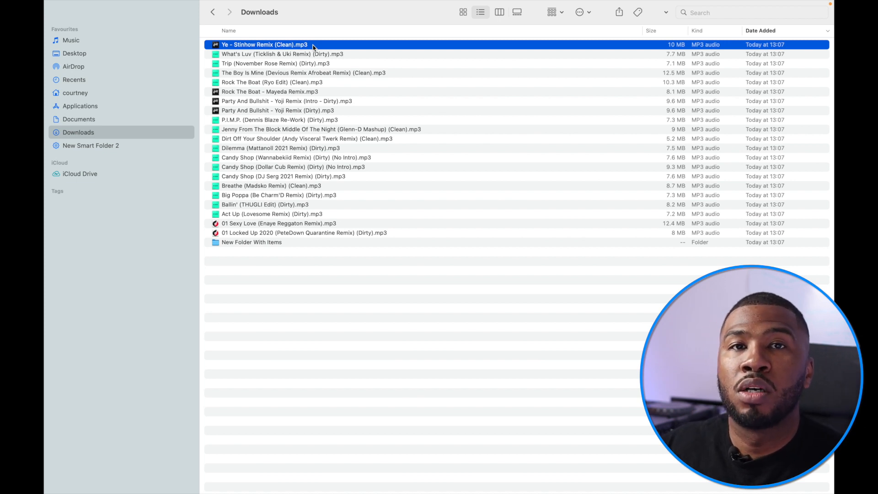
pyautogui.moveTo(291, 178)
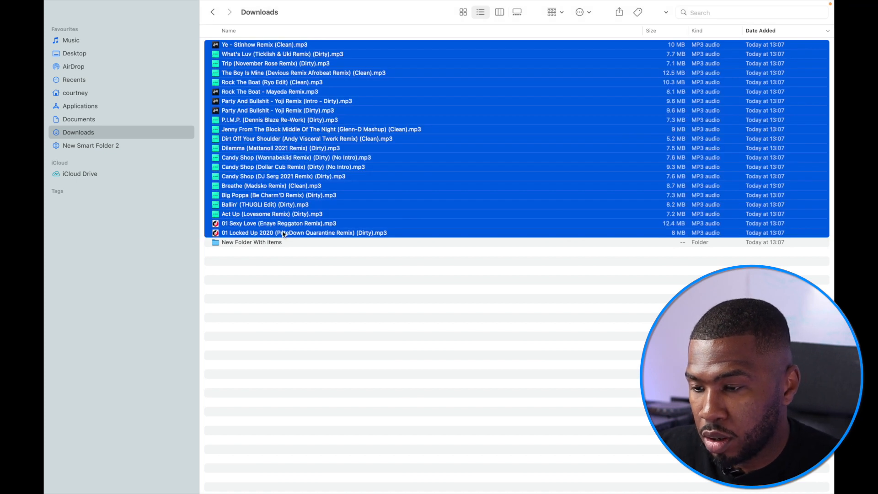
# Navigate Finder into Music > _Serato_ > Auto Import to receive the copied MP3s
pyautogui.click(70, 39)
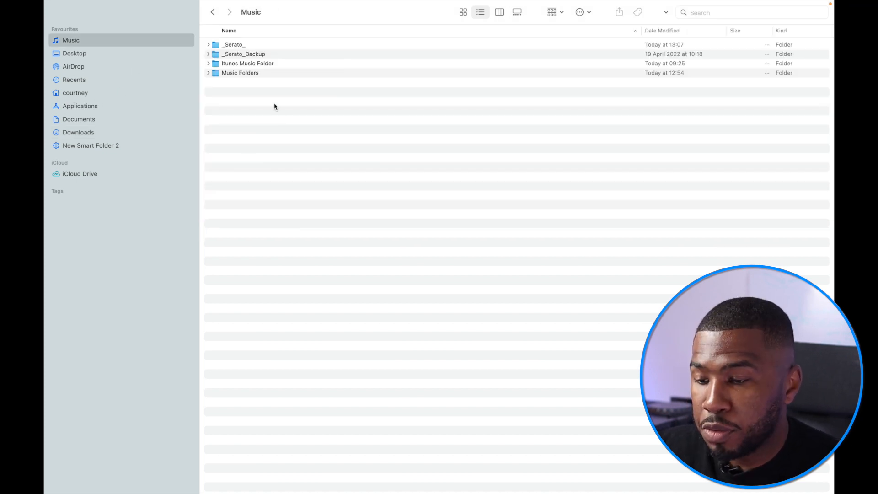
pyautogui.click(234, 44)
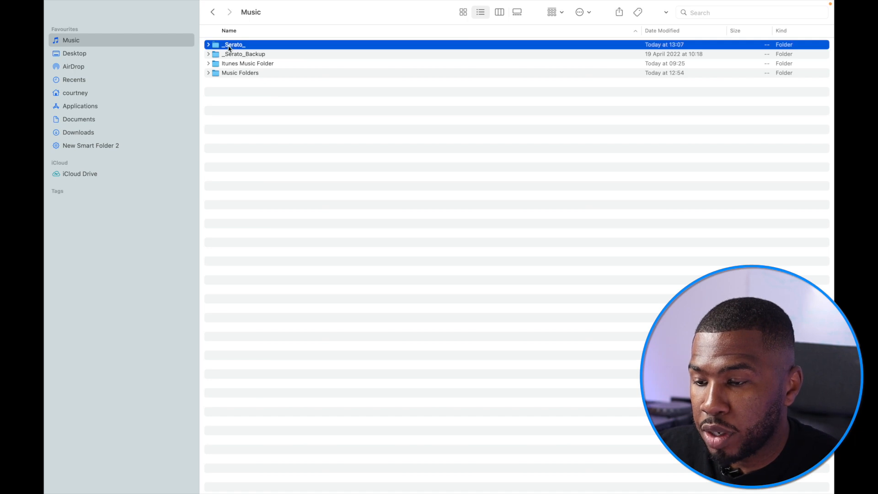
pyautogui.doubleClick(234, 44)
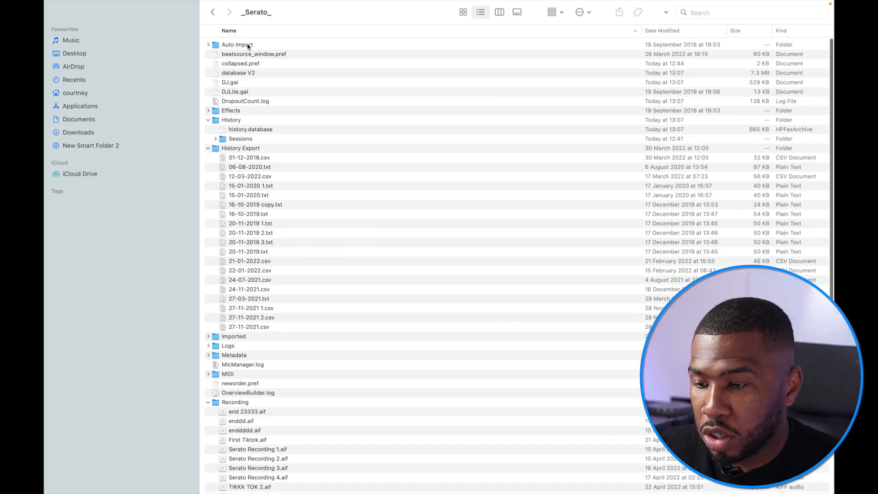
pyautogui.doubleClick(236, 43)
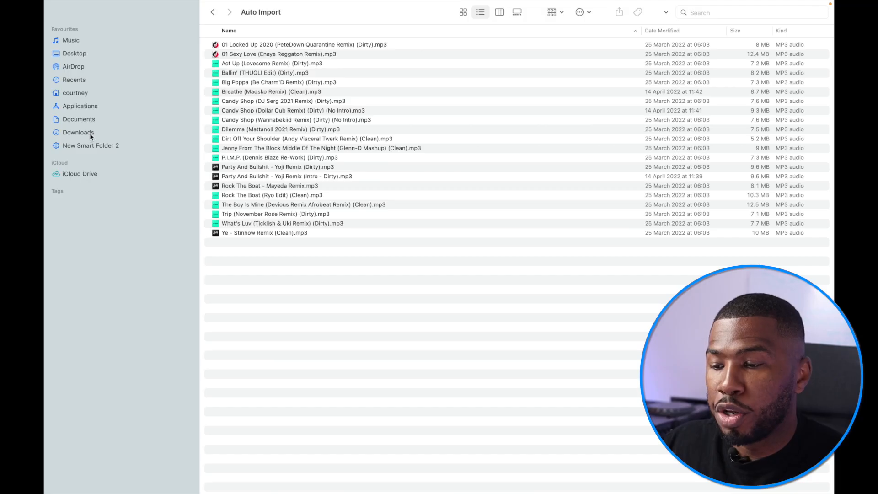
# Go back to Downloads and select every downloaded MP3
pyautogui.click(79, 132)
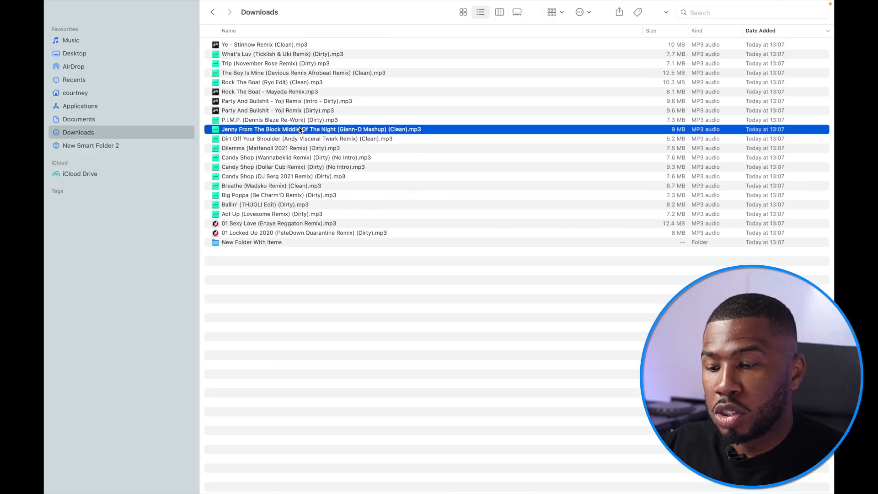
pyautogui.press('cmd+a')
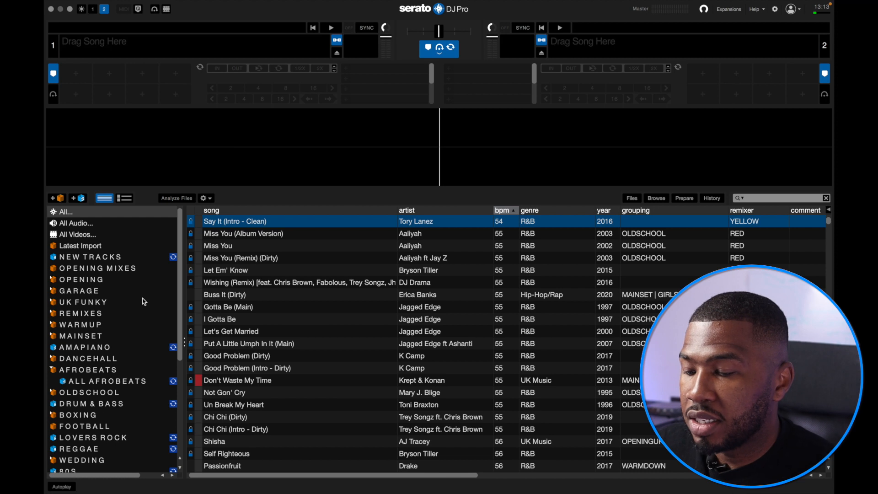
# Show the Latest Import crate's Remix-tagged tracks and begin selecting the ones to retag R&B
pyautogui.click(81, 245)
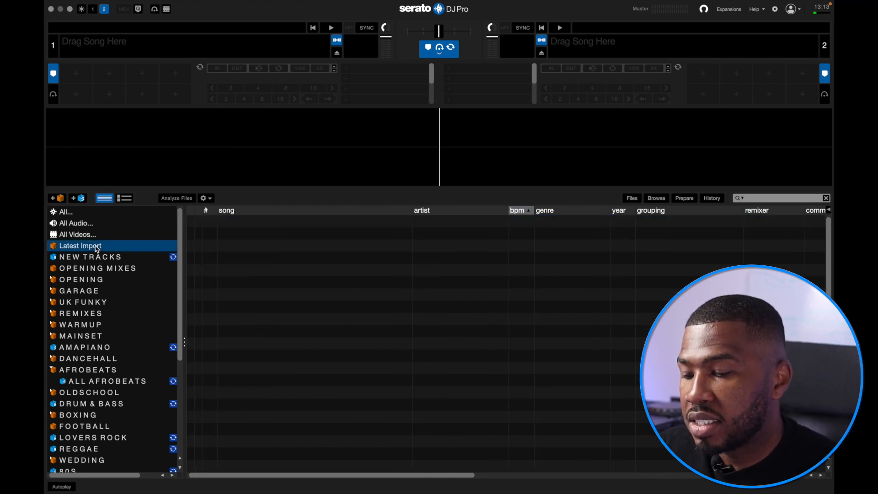
pyautogui.click(79, 246)
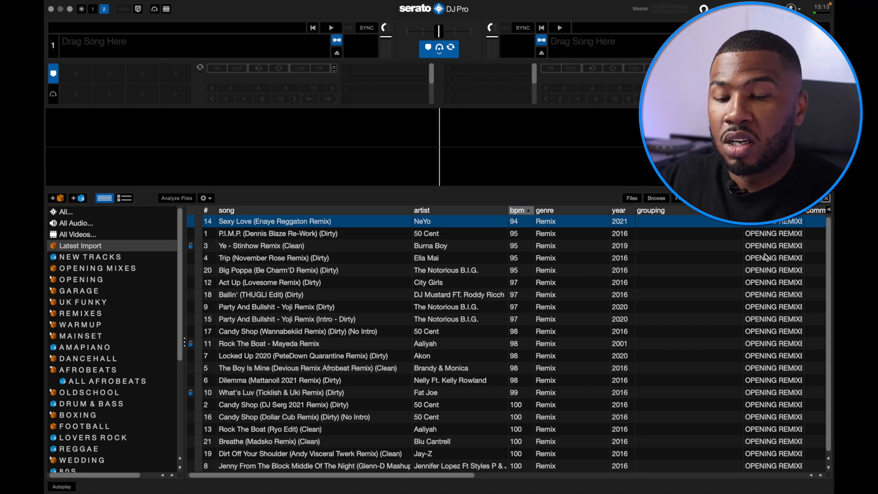
pyautogui.hscroll(3)
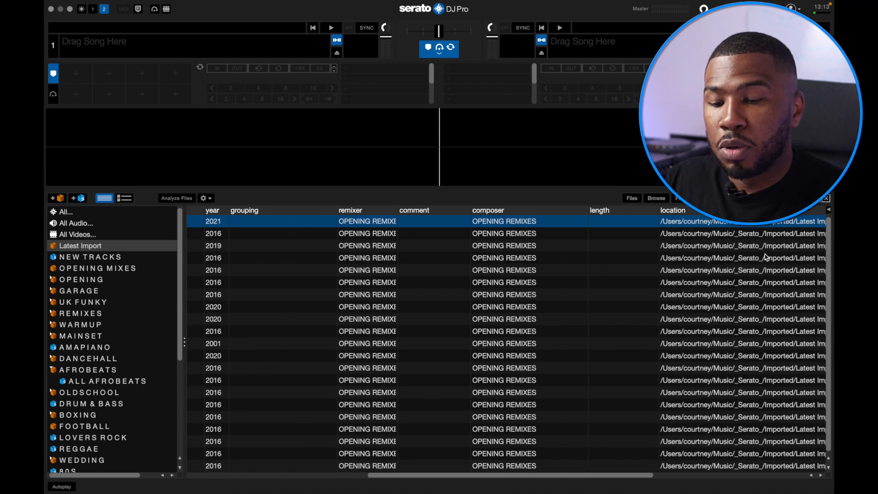
pyautogui.click(280, 211)
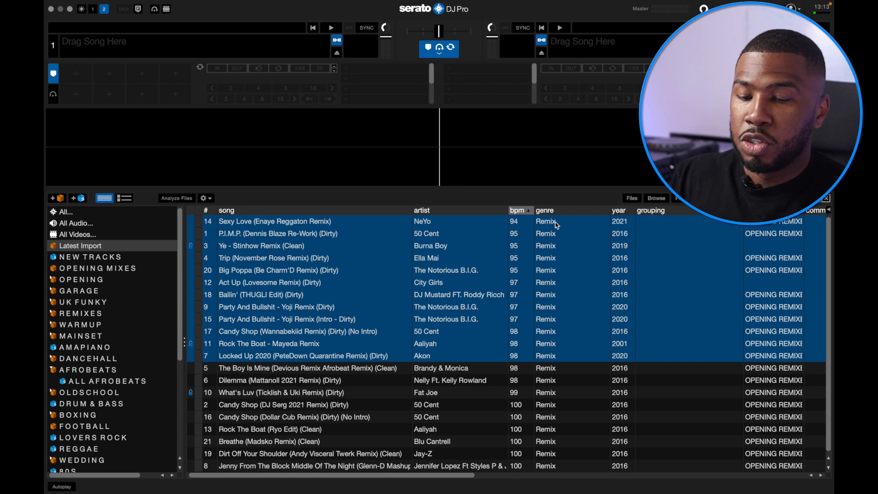
# Retag twelve tracks as R&B, six as House and three as Hip-Hop/Rap, confirming each batch
pyautogui.doubleClick(570, 221)
pyautogui.write('R&B')
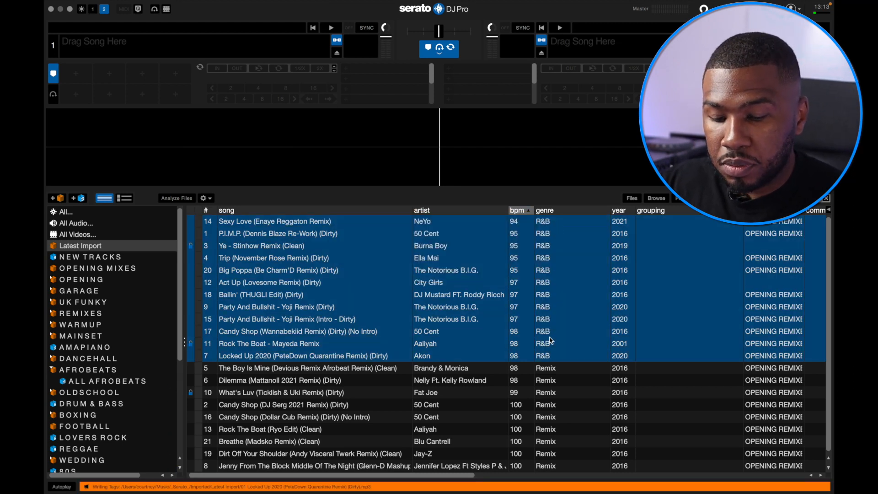
pyautogui.click(309, 368)
pyautogui.write('House')
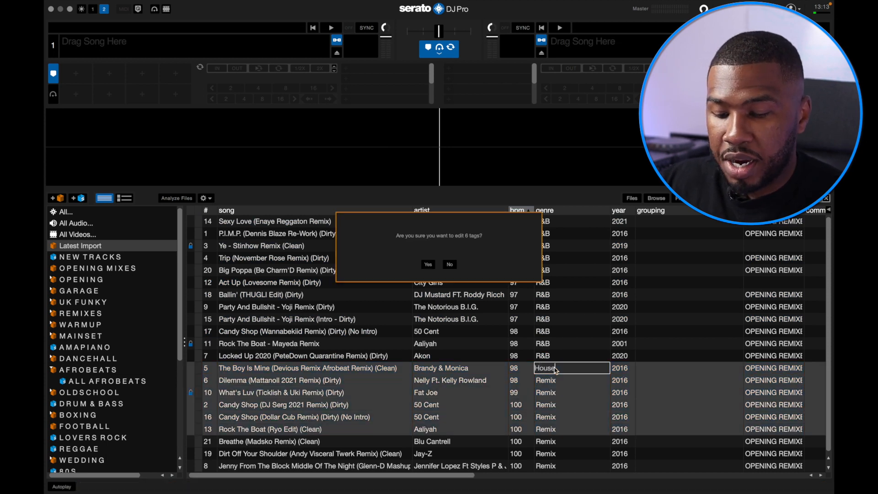
pyautogui.click(428, 264)
pyautogui.write('Hip-Hop/Rap')
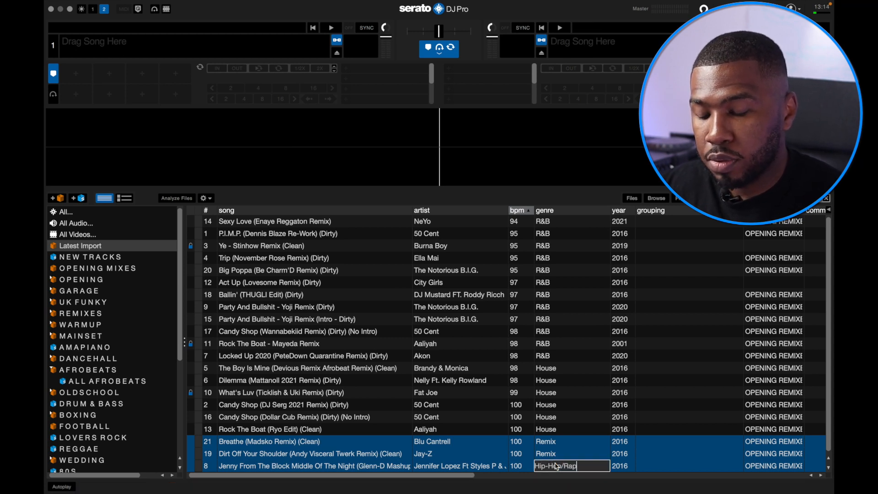
pyautogui.press('Return')
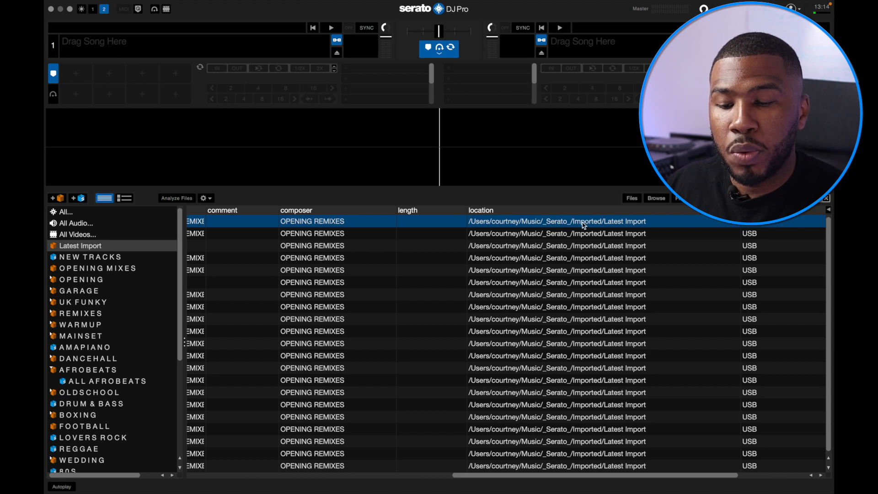
pyautogui.moveTo(620, 240)
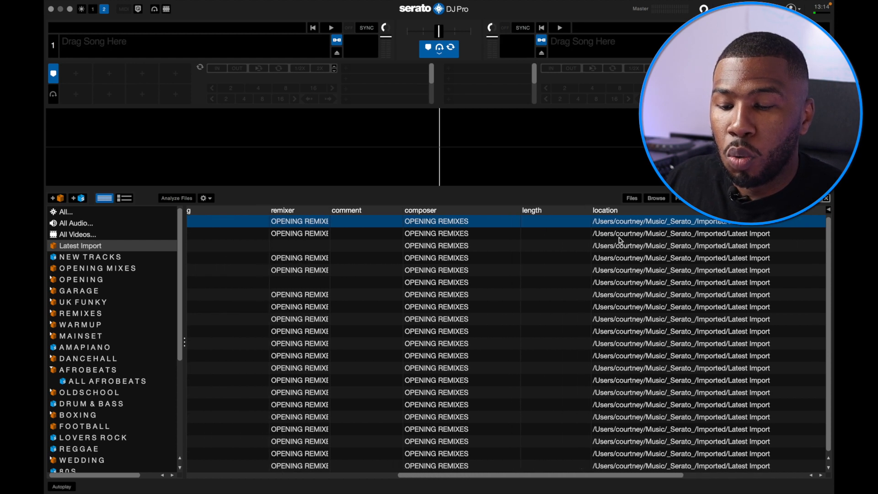
# Sort the retagged Latest Import tracks by the bpm column
pyautogui.click(514, 210)
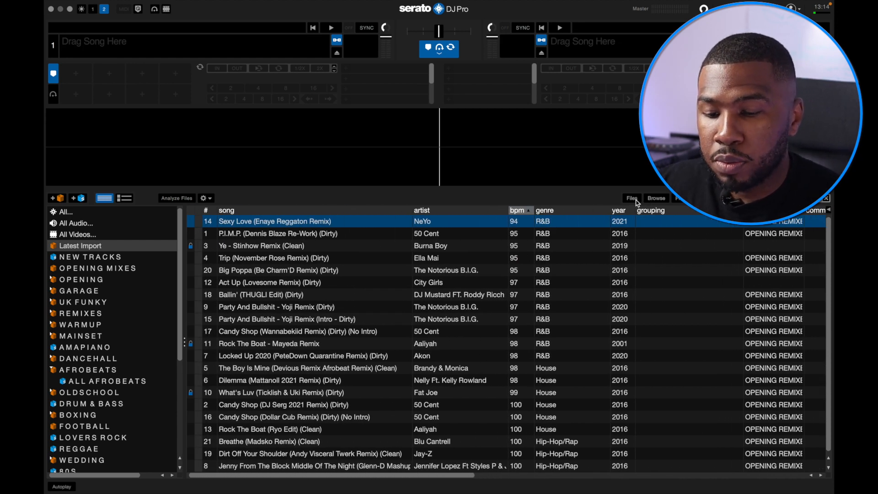
# Via the Files panel, move the R&B tracks into Music Folders > R&B, removing original references
pyautogui.click(630, 197)
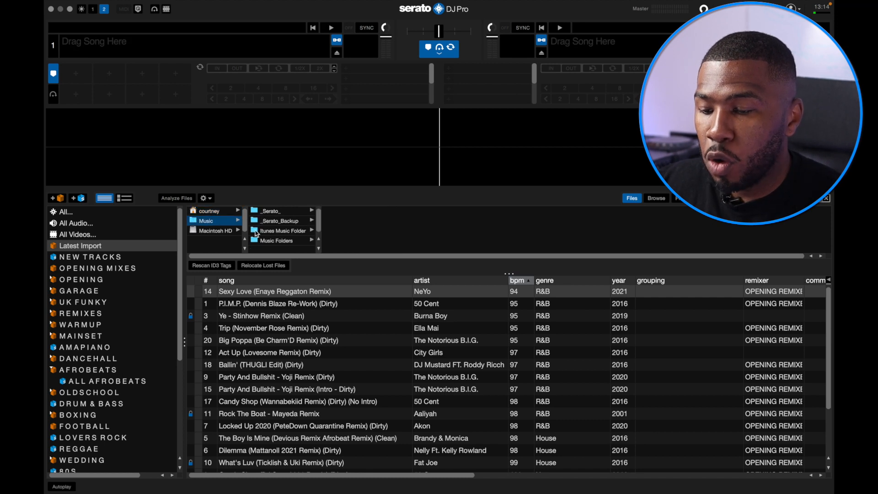
pyautogui.click(277, 240)
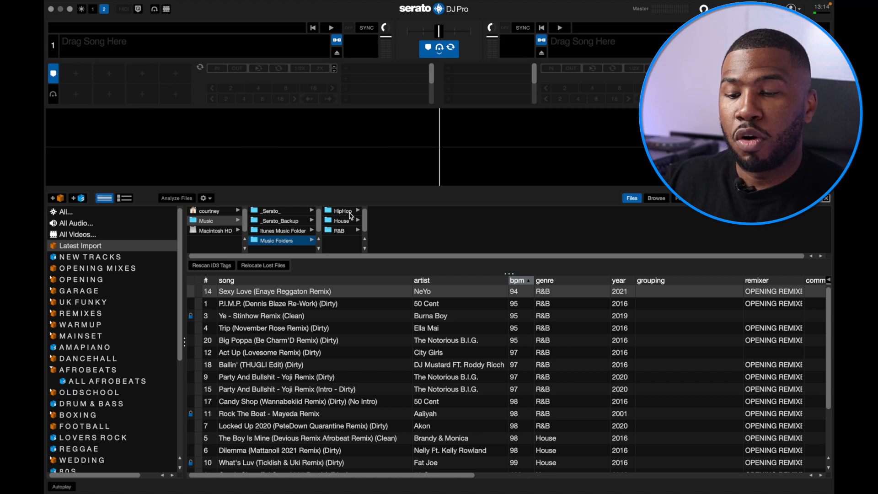
pyautogui.click(336, 291)
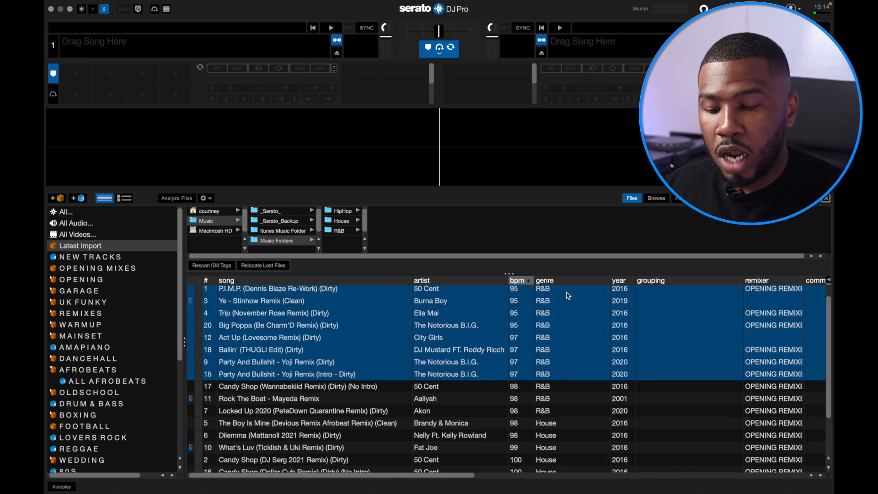
pyautogui.scroll(-3)
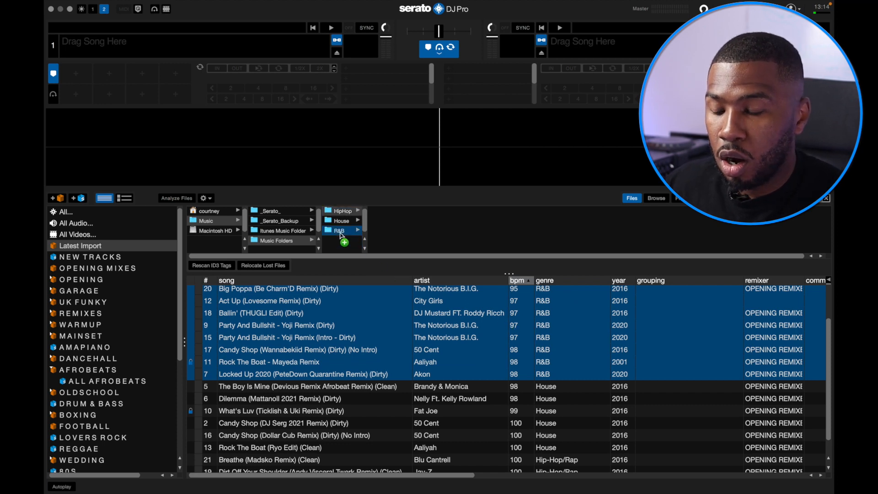
pyautogui.click(337, 231)
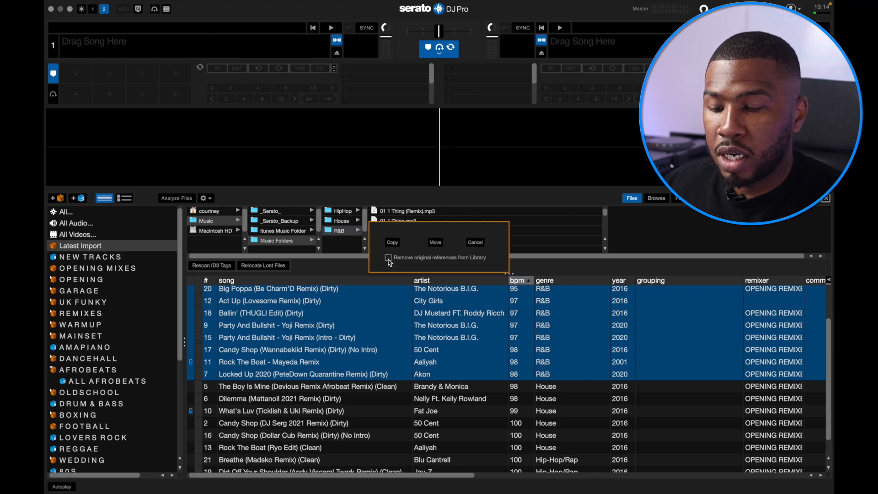
pyautogui.click(388, 258)
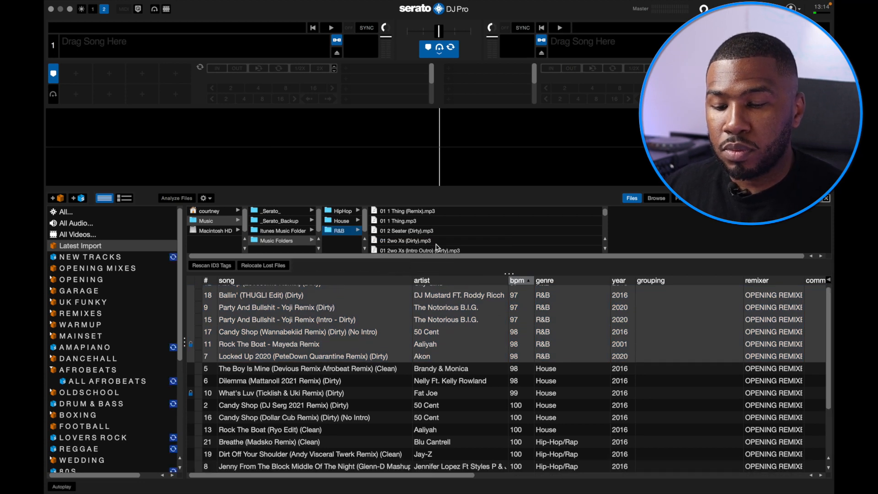
pyautogui.scroll(3)
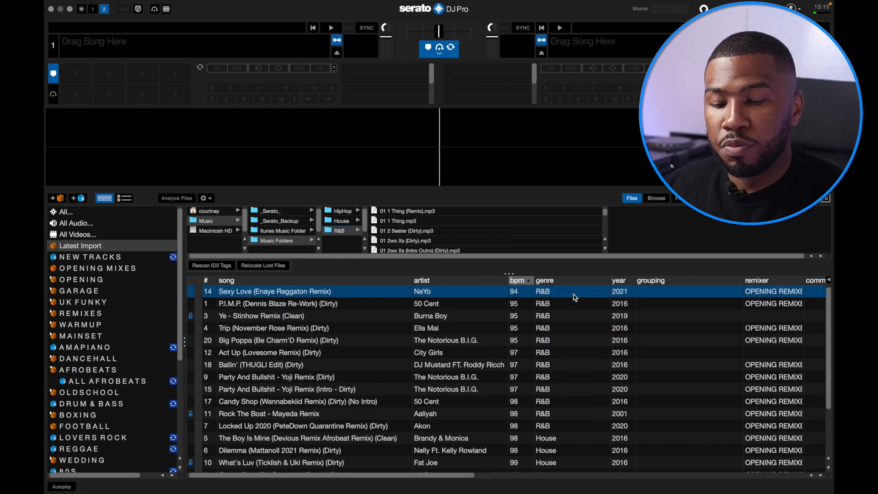
pyautogui.scroll(-3)
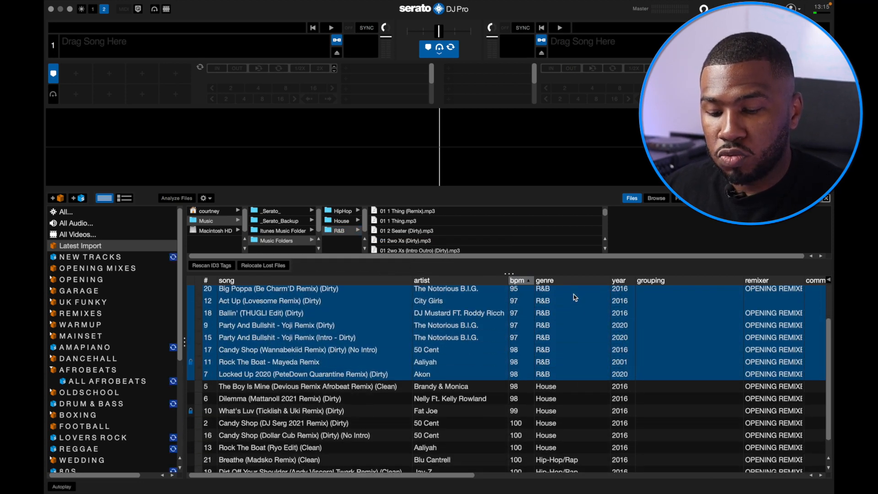
pyautogui.hscroll(3)
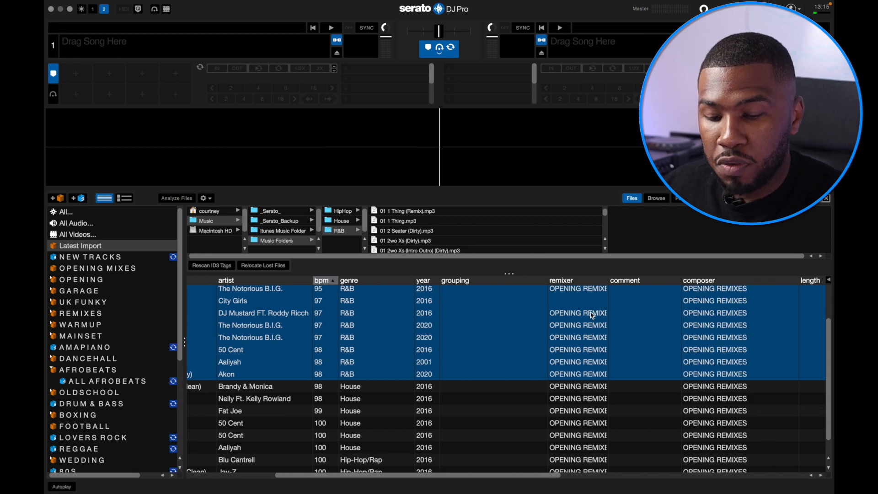
pyautogui.hscroll(3)
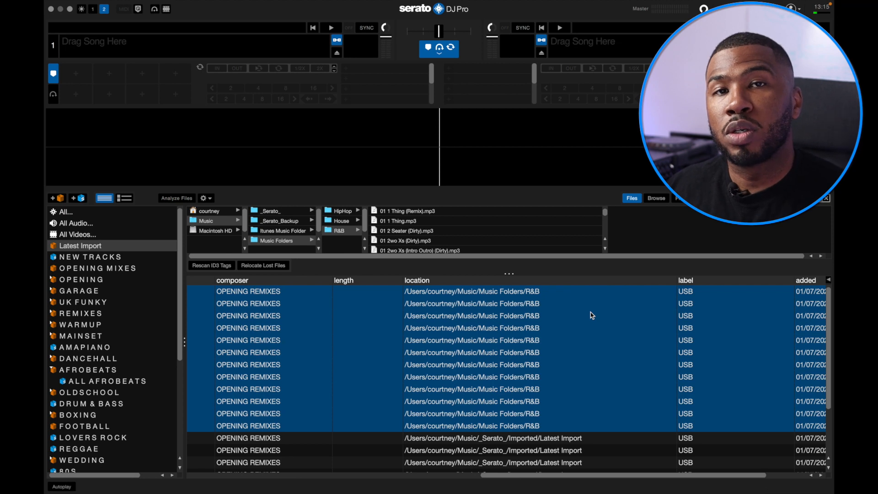
pyautogui.click(513, 280)
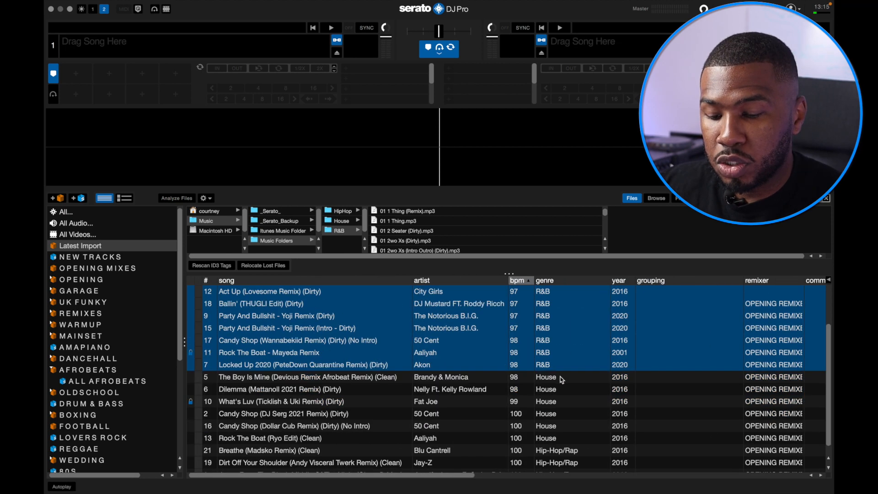
# Move the six House tracks into the House folder with original references removed
pyautogui.scroll(-3)
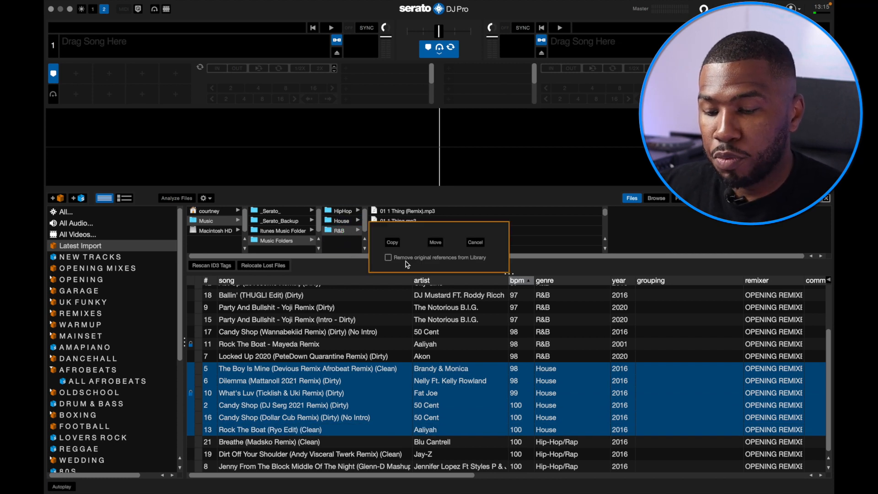
pyautogui.click(388, 257)
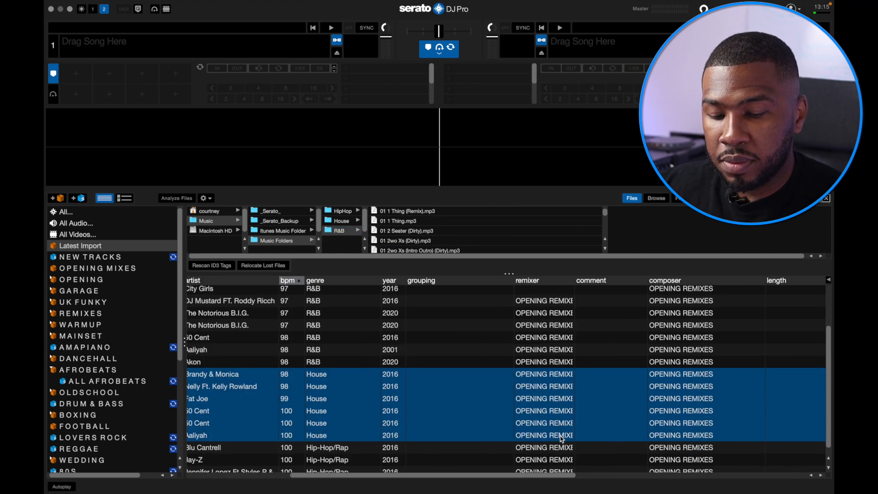
pyautogui.hscroll(3)
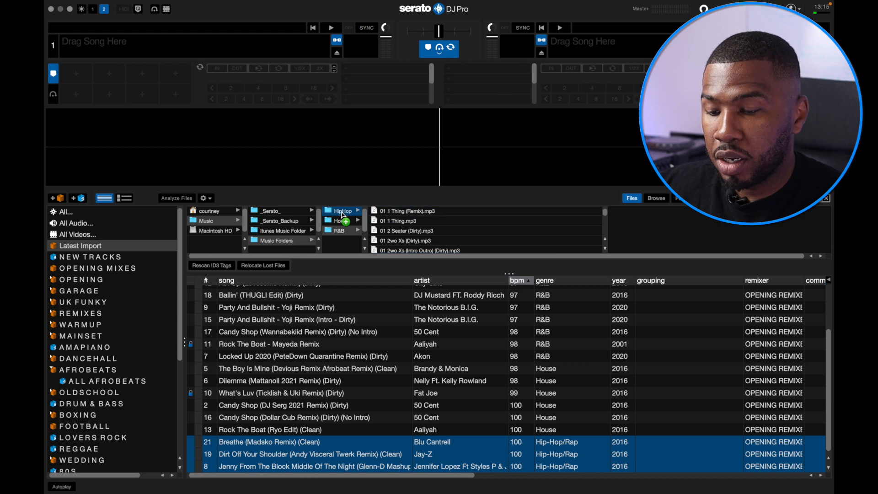
# Drop the three Hip-Hop/Rap tracks onto the HipHop folder and move them
pyautogui.click(341, 211)
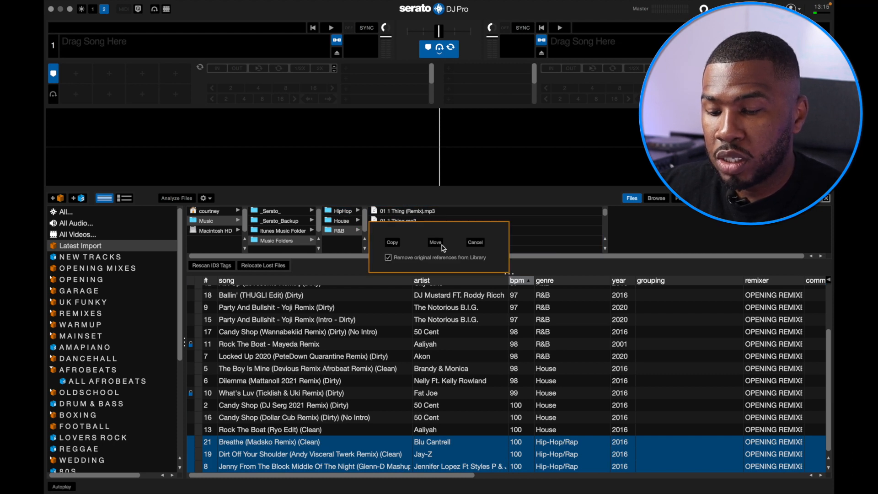